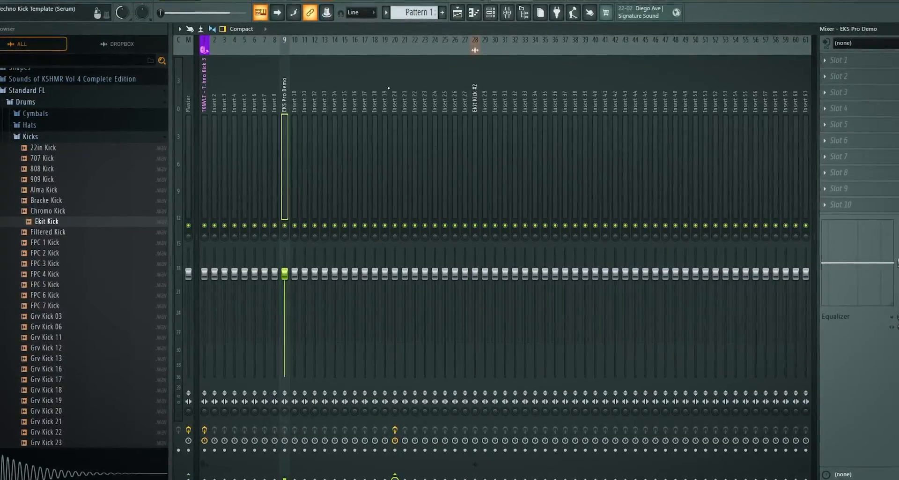
Step: Load Fruity Parametric EQ 2 into slot 1 of the Ekit Kick #2 insert and open it
click(457, 8)
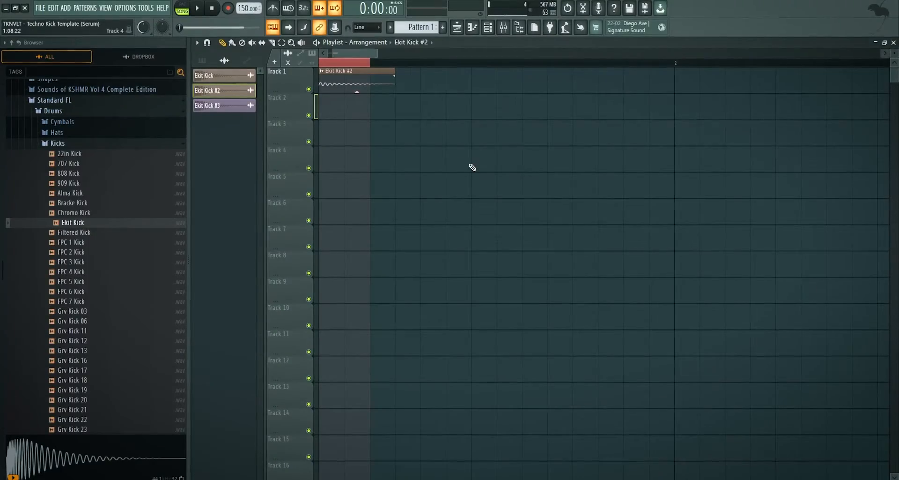
double_click(355, 70)
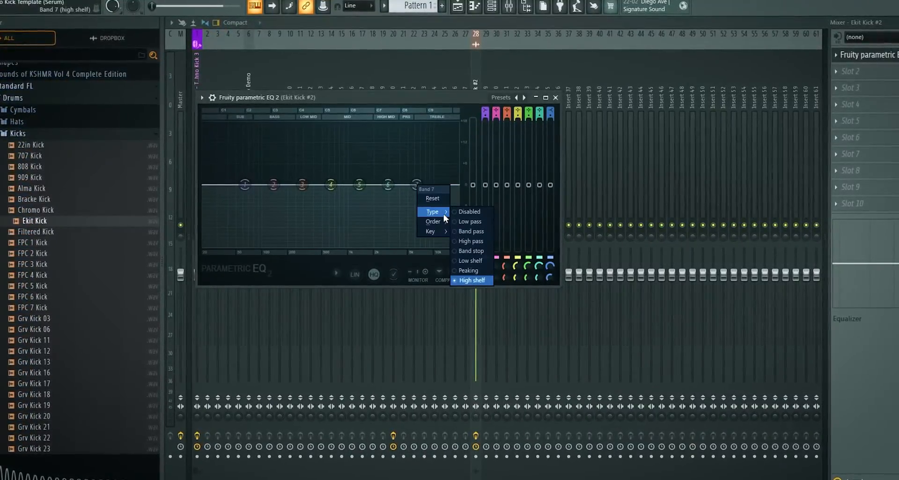
Step: Set EQ band 7 to a low pass near 10 kHz and band 1 to a Steep 8 high pass
click(470, 222)
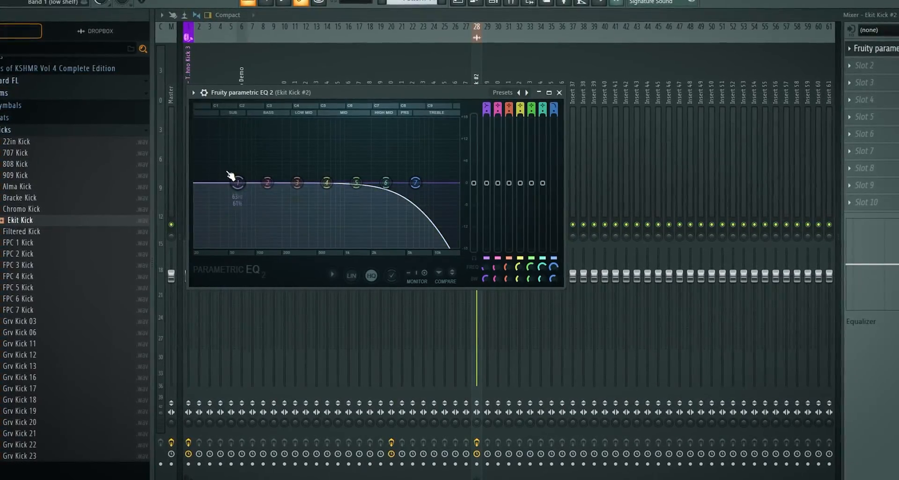
right_click(236, 183)
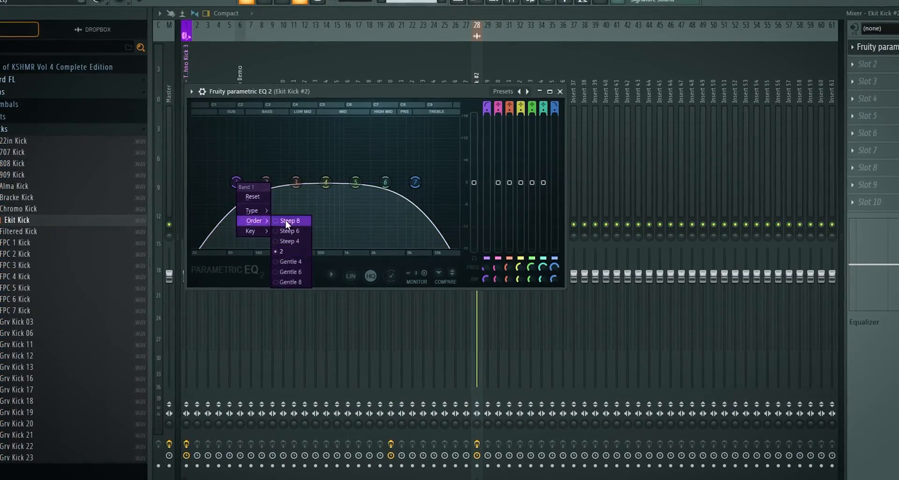
click(290, 220)
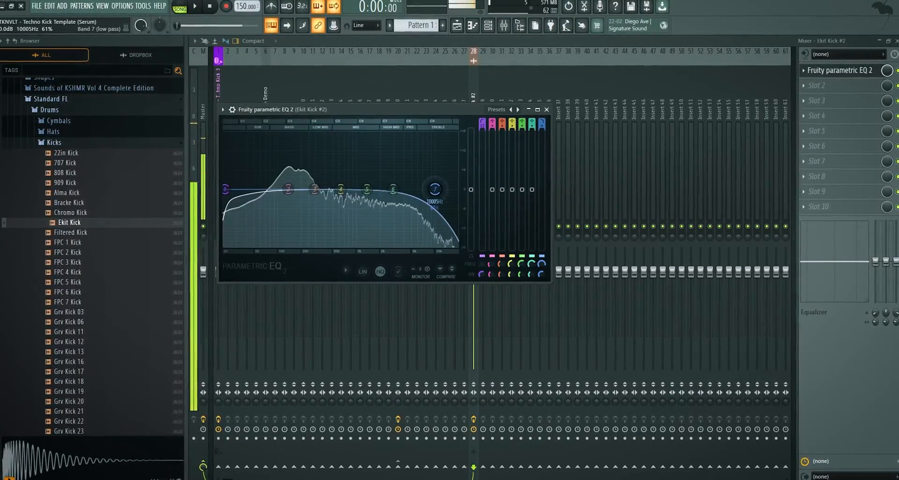
drag(434, 189, 394, 188)
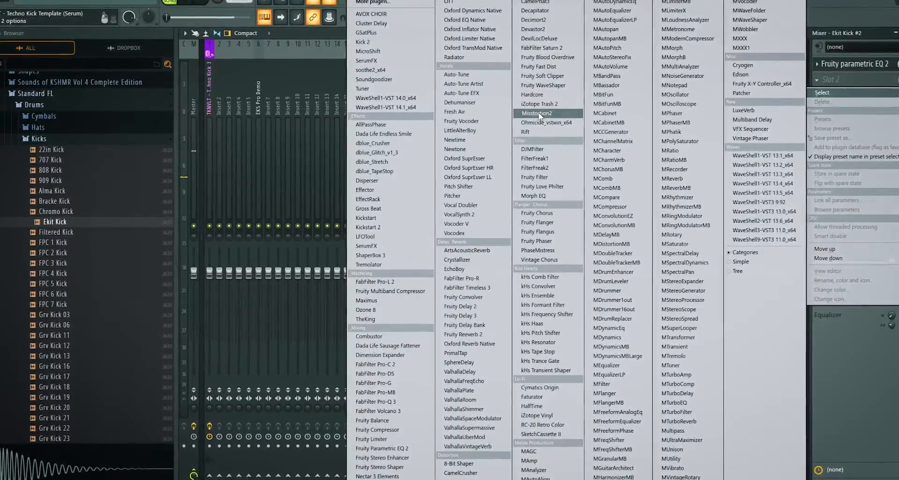
Step: Add Misstortion2 after the EQ, then a second Parametric EQ 2 and Misstortion2 in slots 4 and 5
click(538, 112)
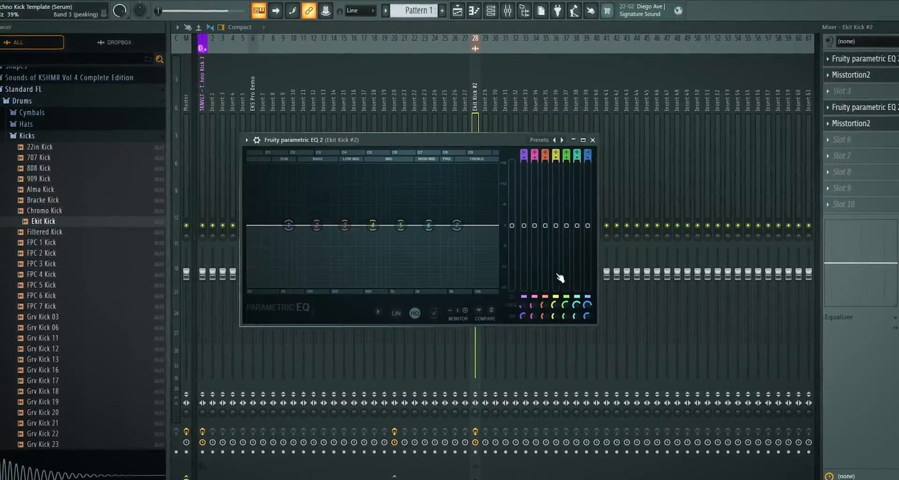
click(860, 71)
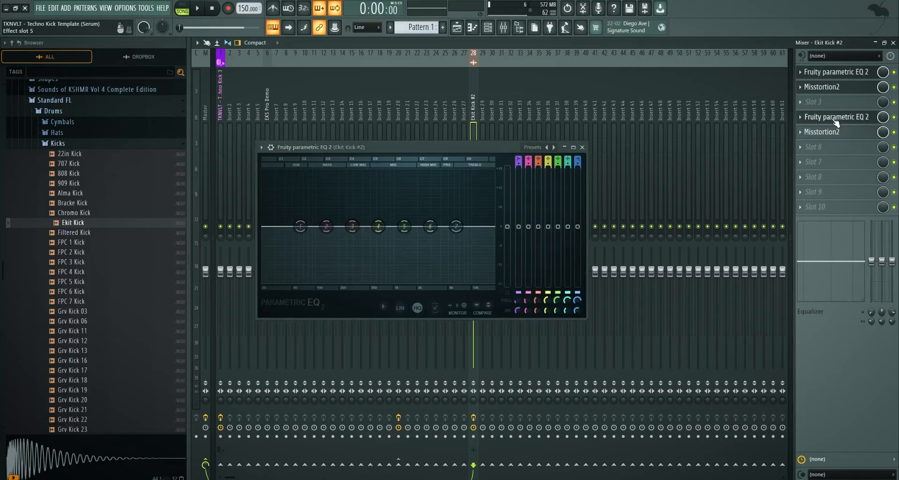
Step: Sweep the second EQ's band 4 boost from 650 Hz to 1 kHz and down, settling near 300 Hz
drag(378, 225, 379, 191)
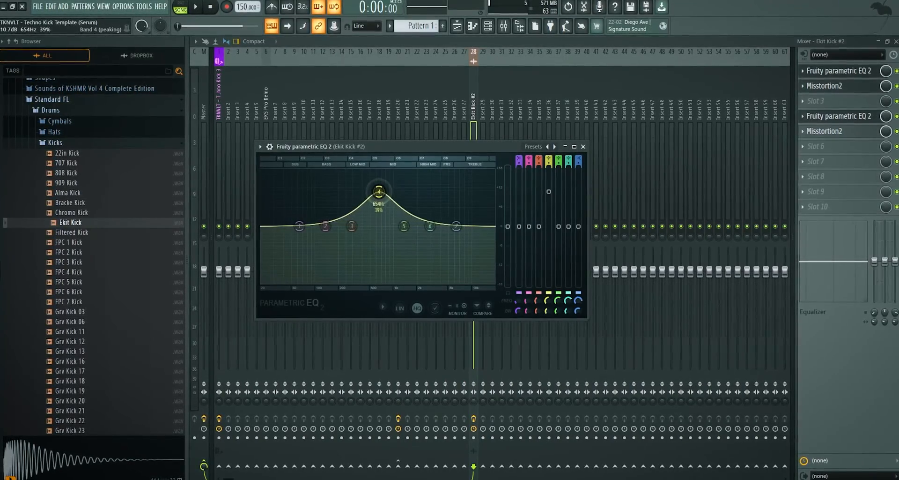
drag(379, 190, 396, 225)
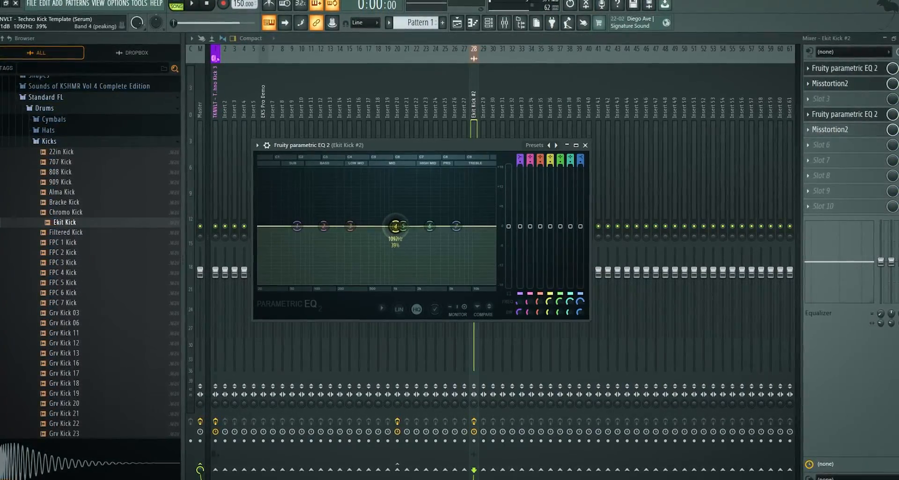
drag(395, 225, 396, 182)
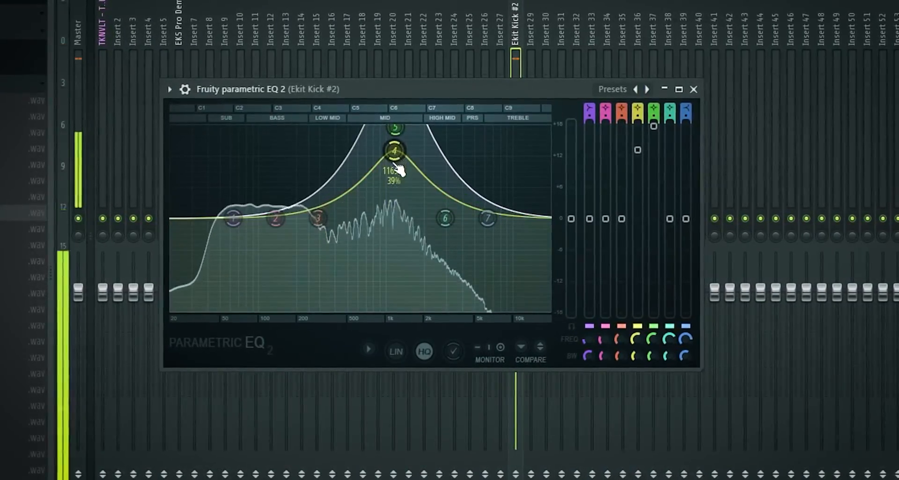
drag(395, 150, 345, 138)
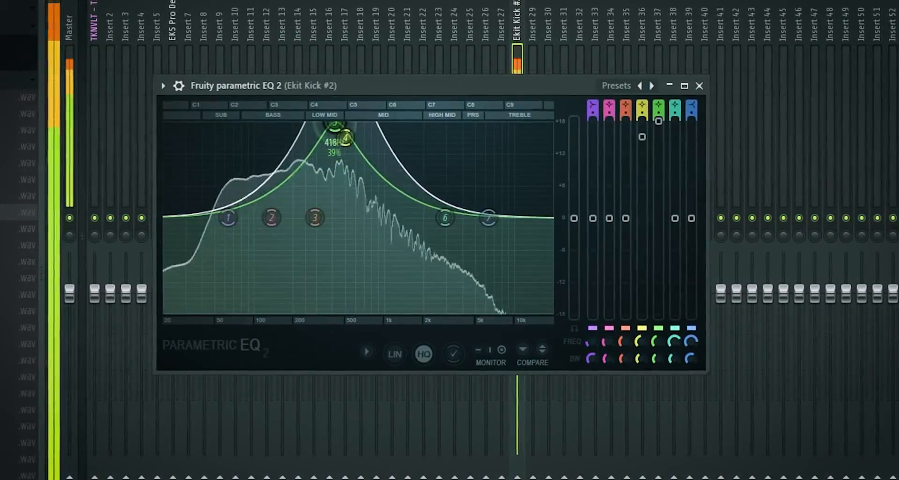
drag(344, 138, 285, 125)
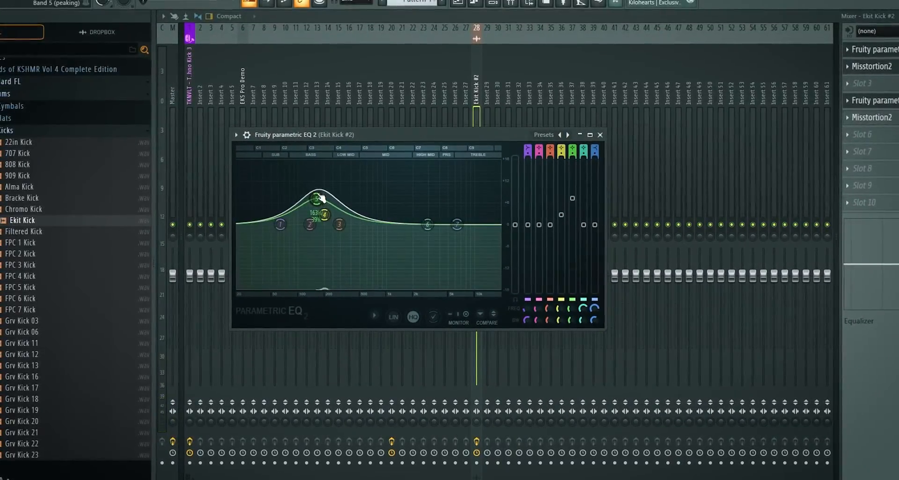
click(874, 115)
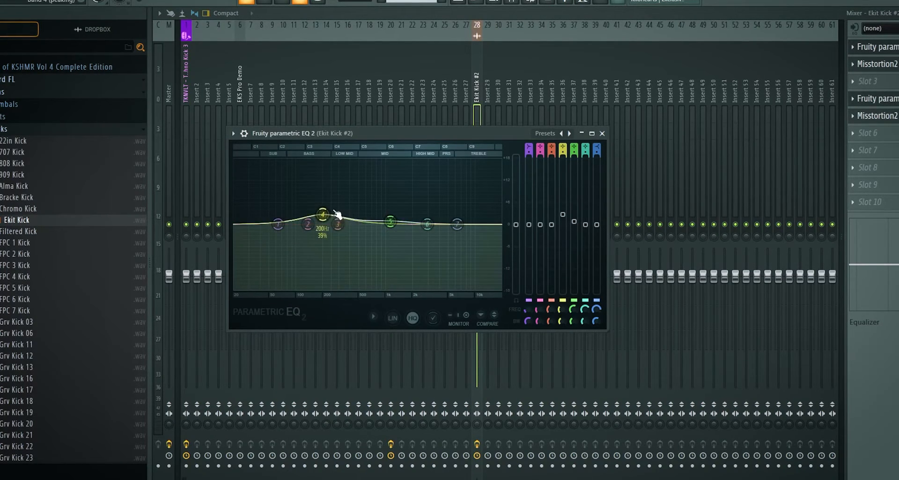
drag(323, 215, 391, 220)
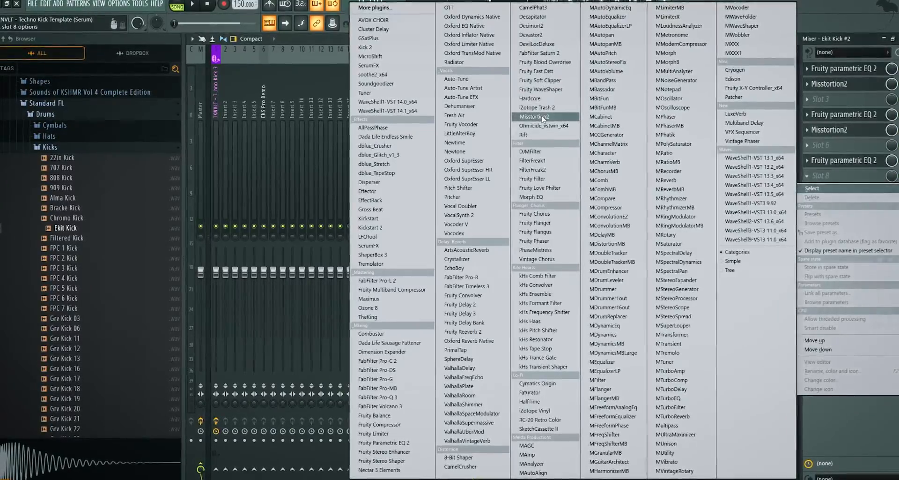
Step: Add Misstortion2 in slot 8 with Hard Clip at 11.4 dB and more Soft Clip
click(536, 116)
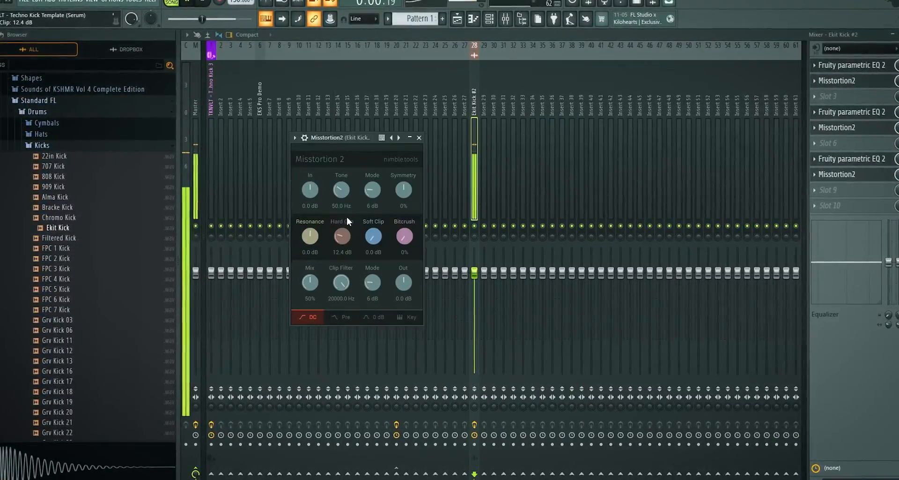
drag(339, 235, 339, 244)
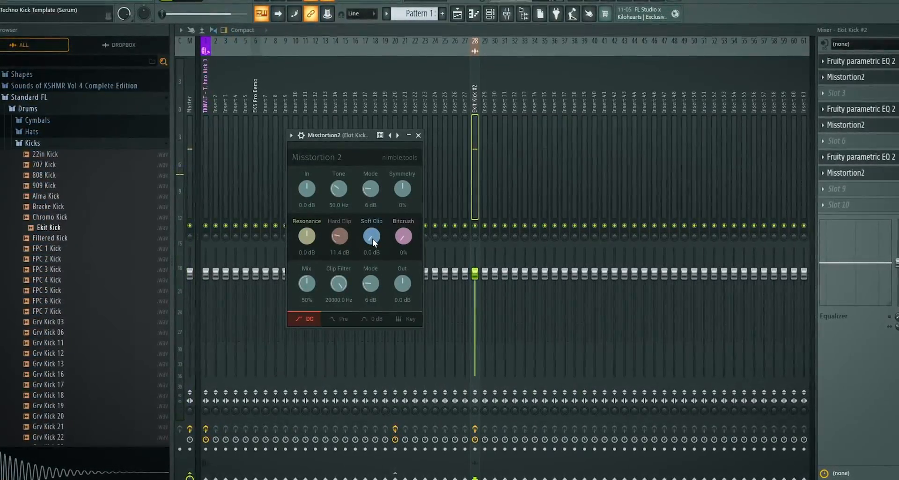
drag(369, 237, 370, 224)
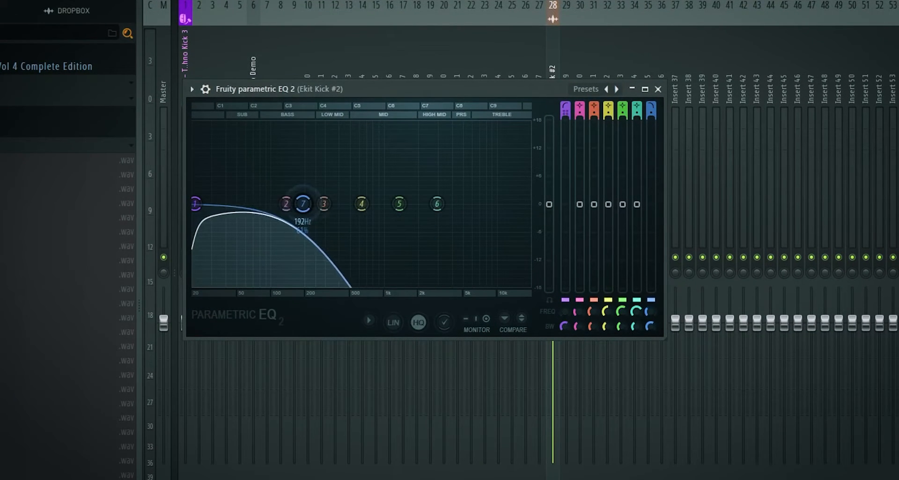
Step: Push the third EQ's low-pass past 10 kHz, high-pass at 58 Hz, and add a fourth EQ in slot 9
drag(303, 204, 303, 207)
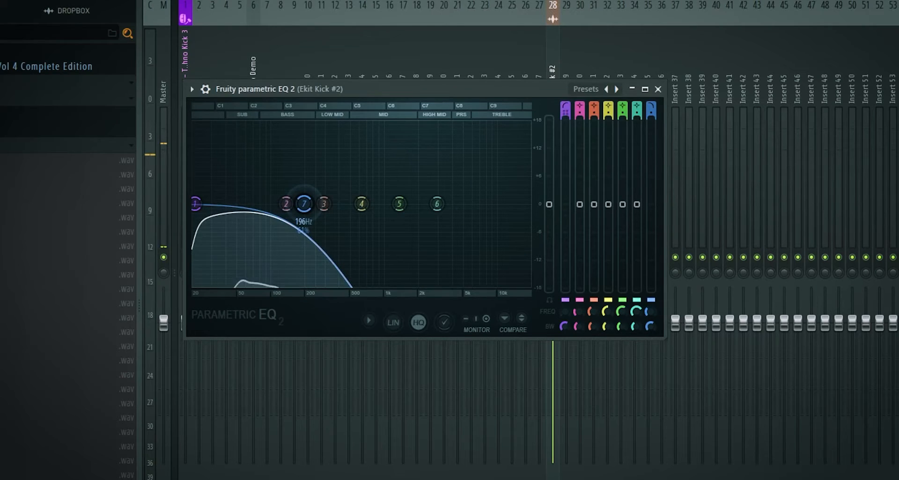
drag(304, 203, 364, 204)
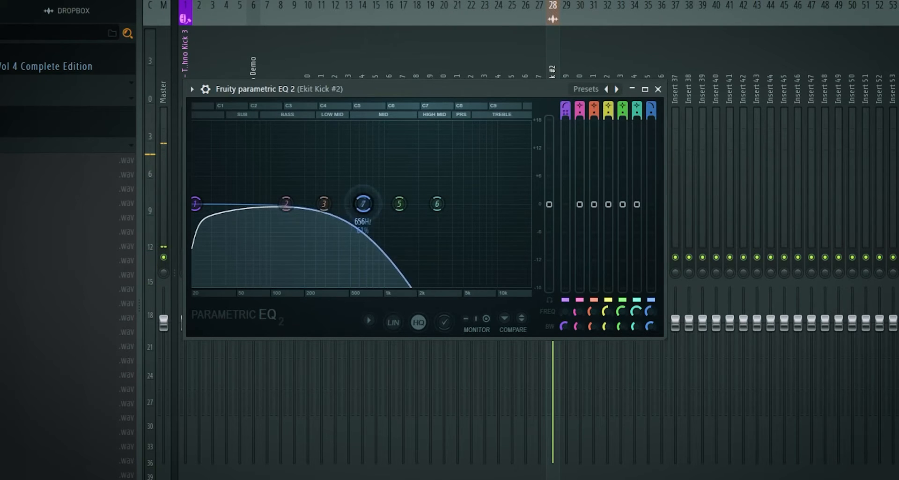
drag(363, 204, 395, 204)
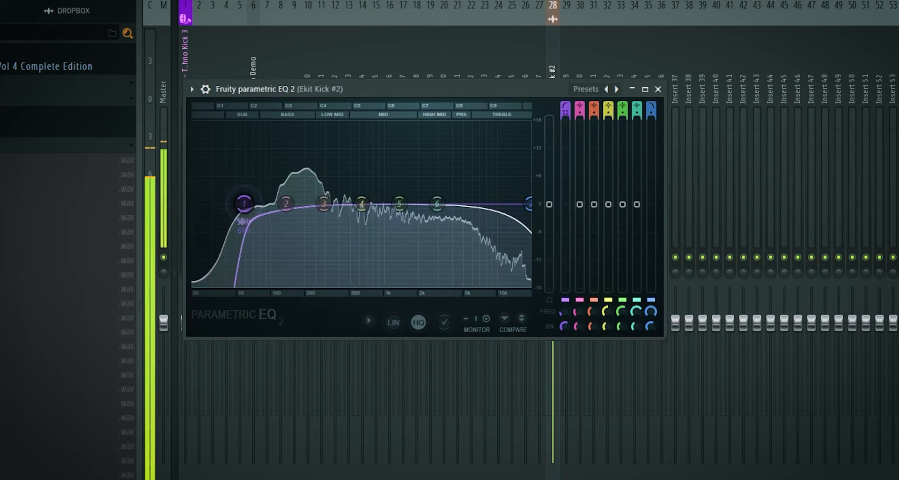
drag(243, 203, 229, 204)
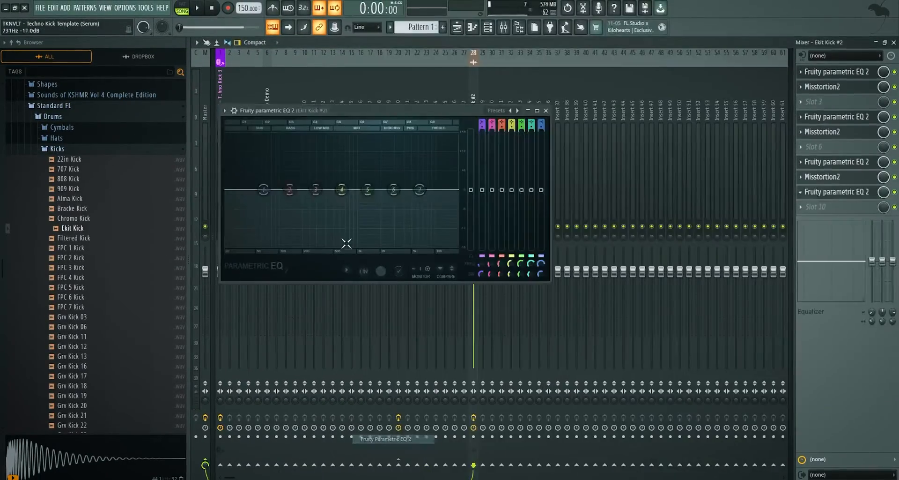
drag(263, 189, 261, 184)
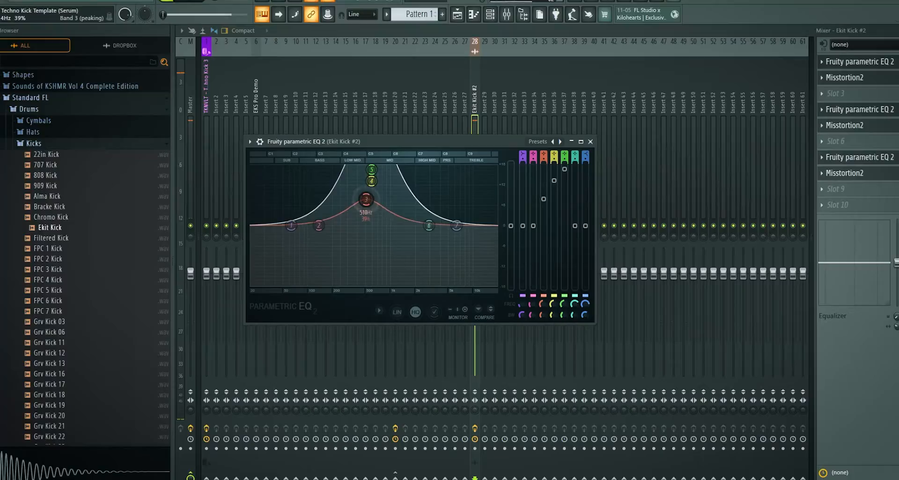
Step: Drag EQ band 5 up into a mid peak around 509–600 Hz
drag(365, 199, 370, 183)
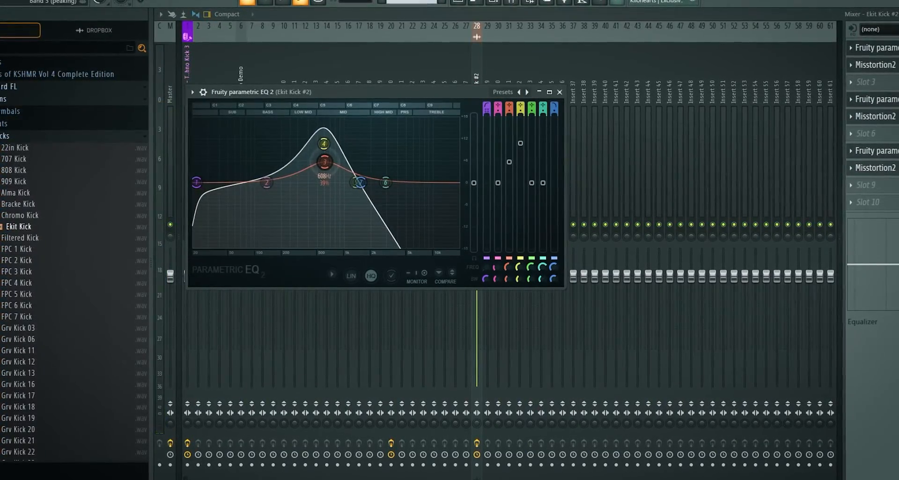
drag(324, 161, 319, 142)
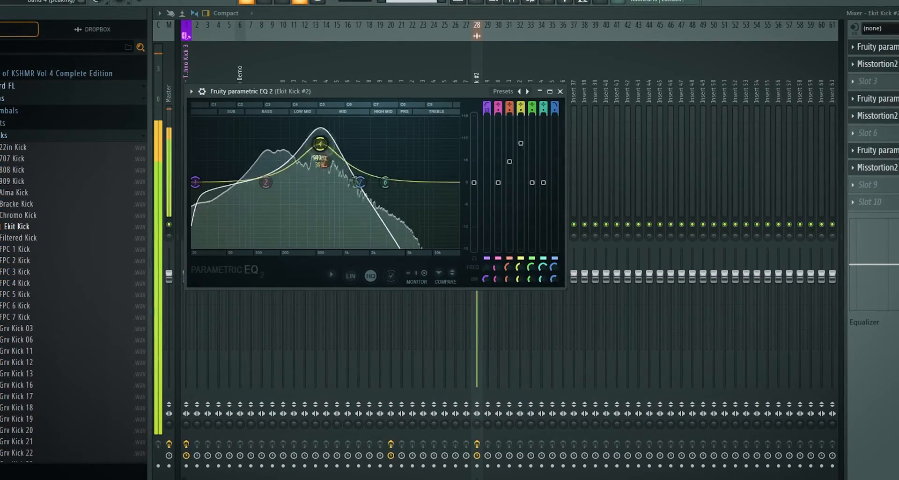
click(560, 91)
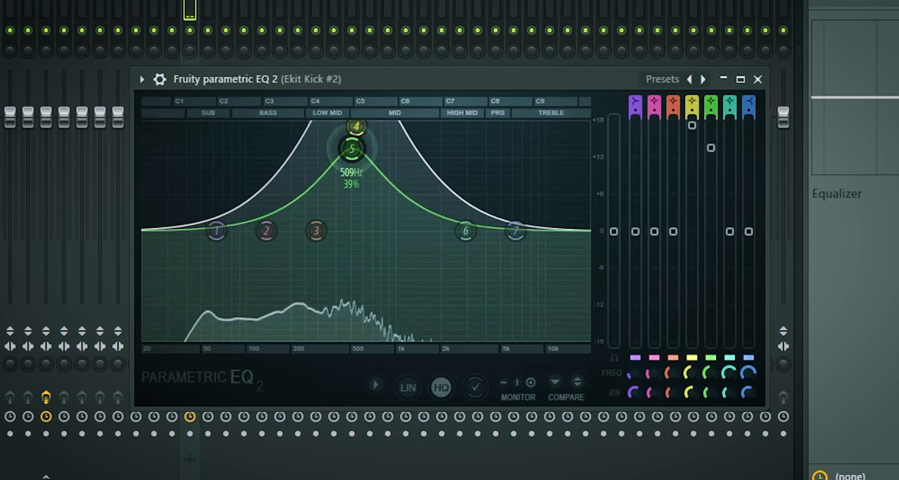
drag(352, 150, 353, 140)
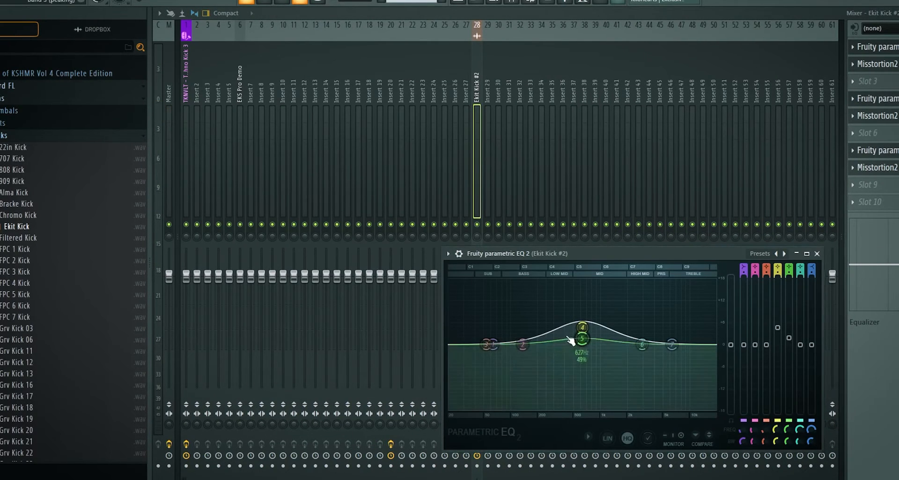
Step: Widen band 5's mid boost around 627 Hz and raise band 6 at about 9887 Hz
drag(581, 338, 580, 330)
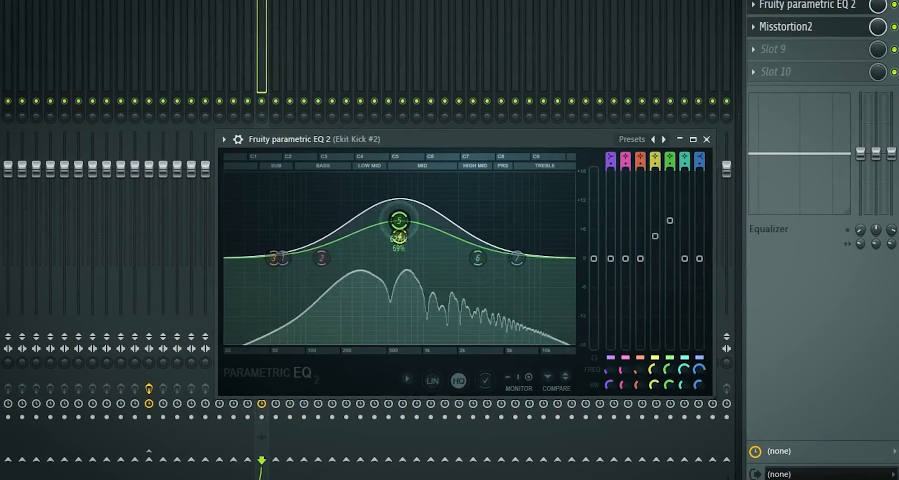
drag(399, 220, 426, 197)
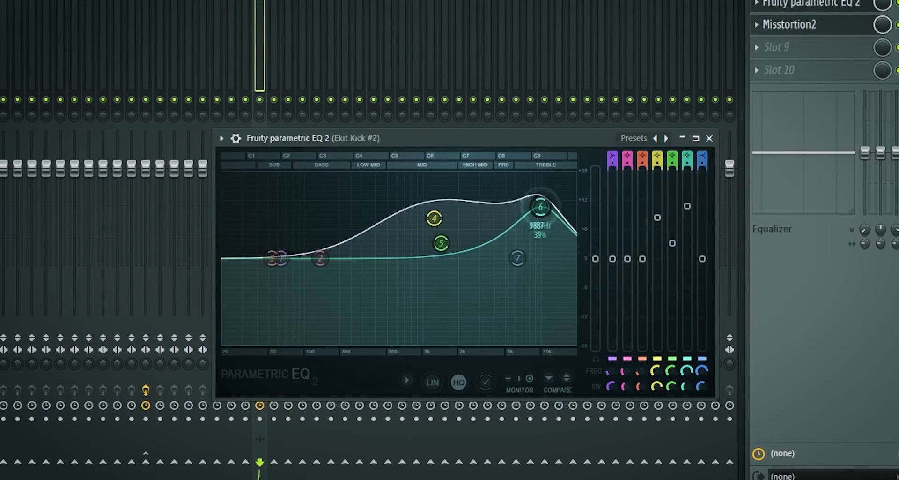
drag(541, 206, 556, 188)
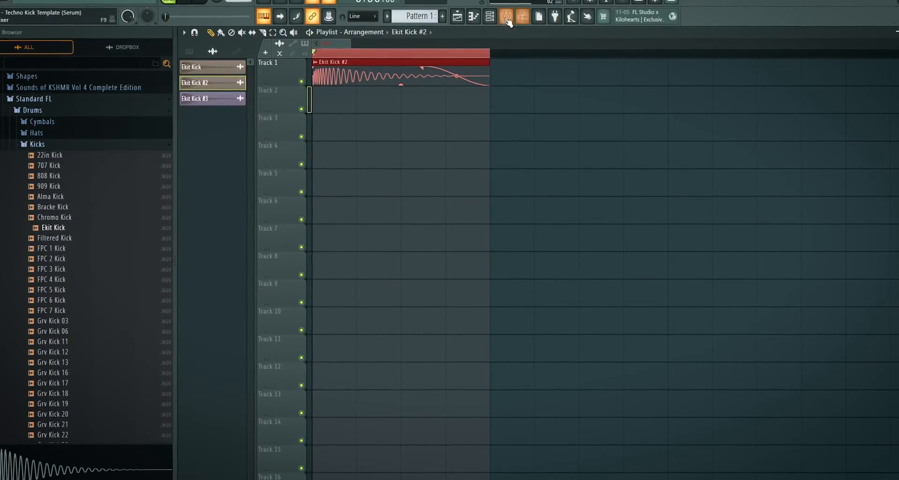
Step: Load Fruity Soft Clipper into slot 9 and Fruity WaveShaper into slot 10
click(506, 16)
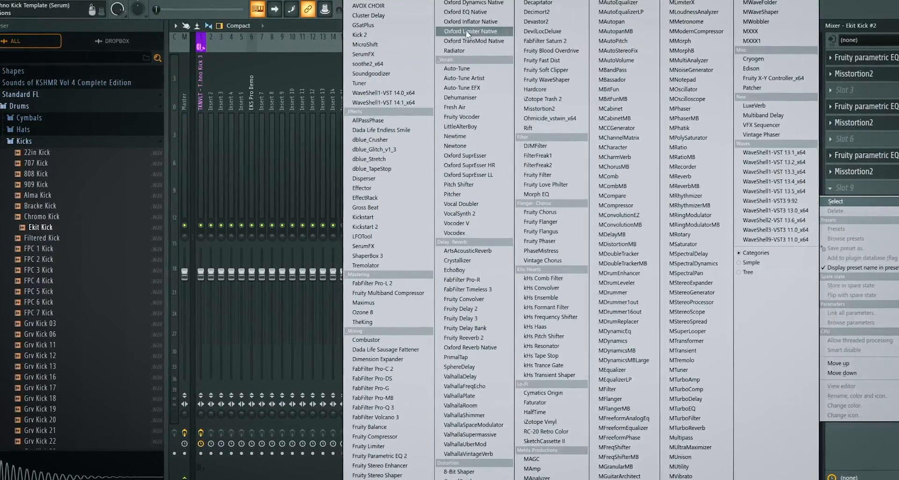
click(548, 69)
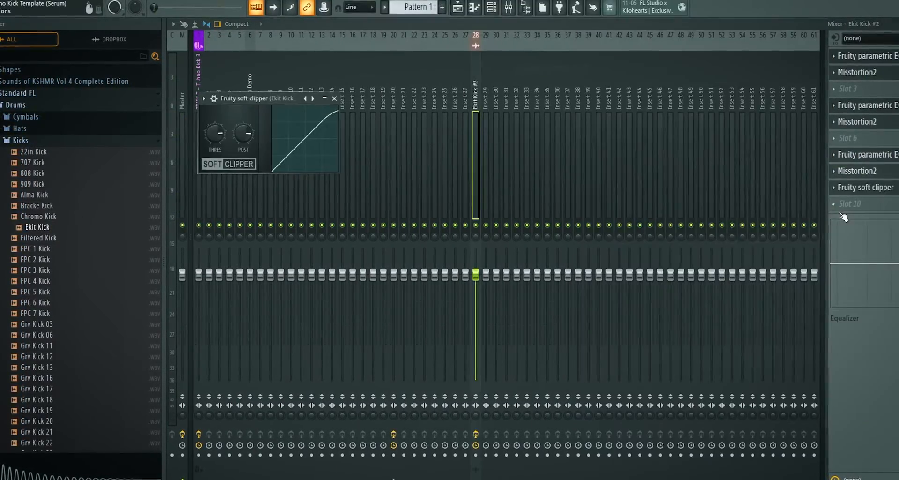
click(863, 204)
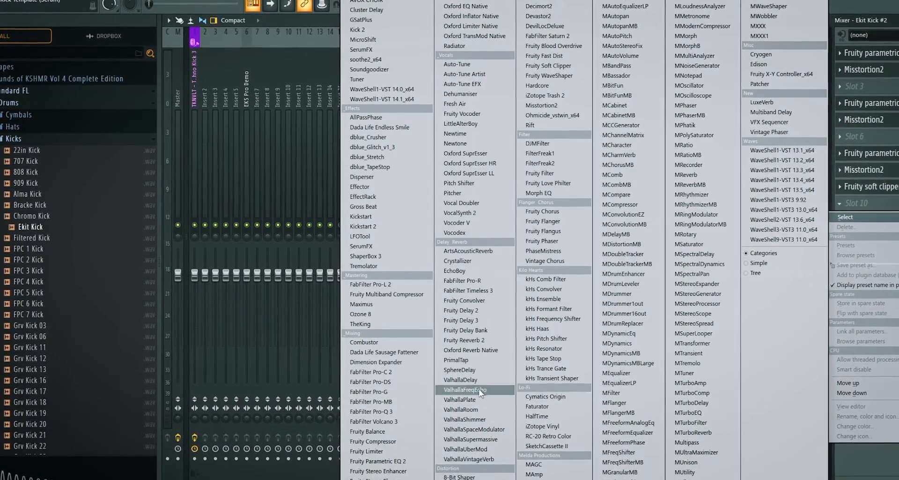
click(549, 75)
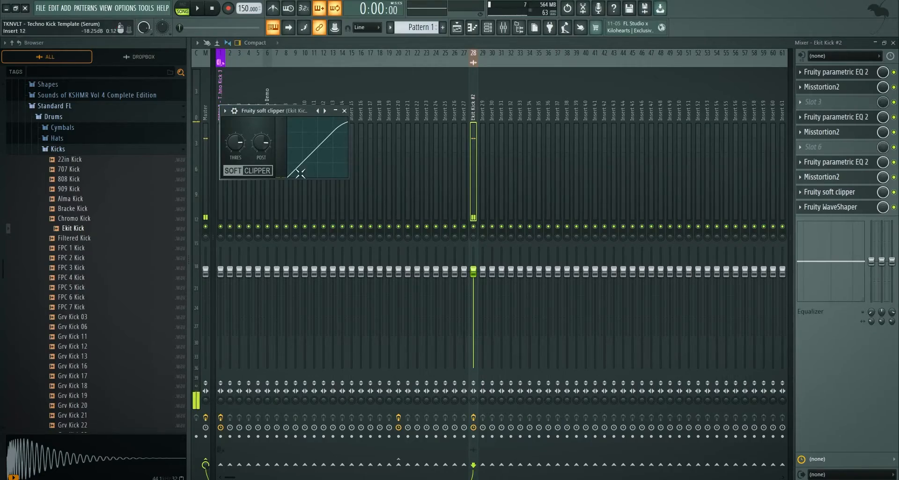
Step: Move the soft clipper window aside, set its post gain, and close it
drag(269, 110, 483, 124)
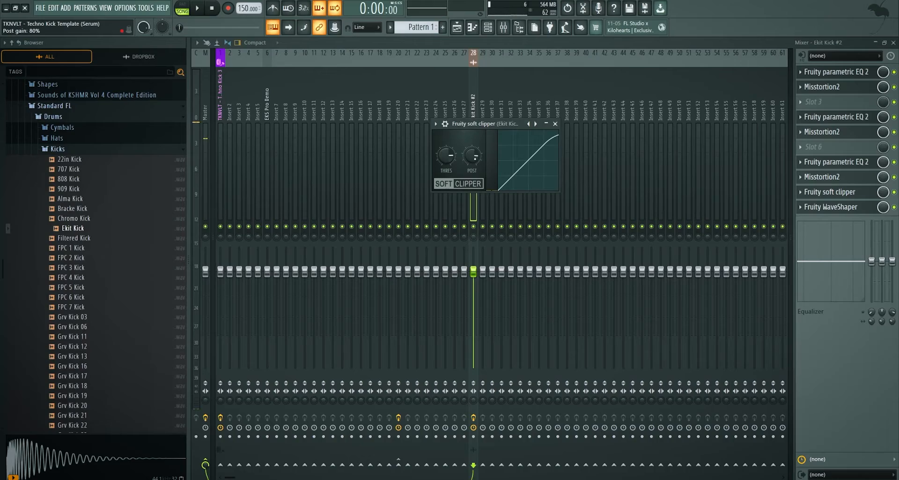
click(197, 8)
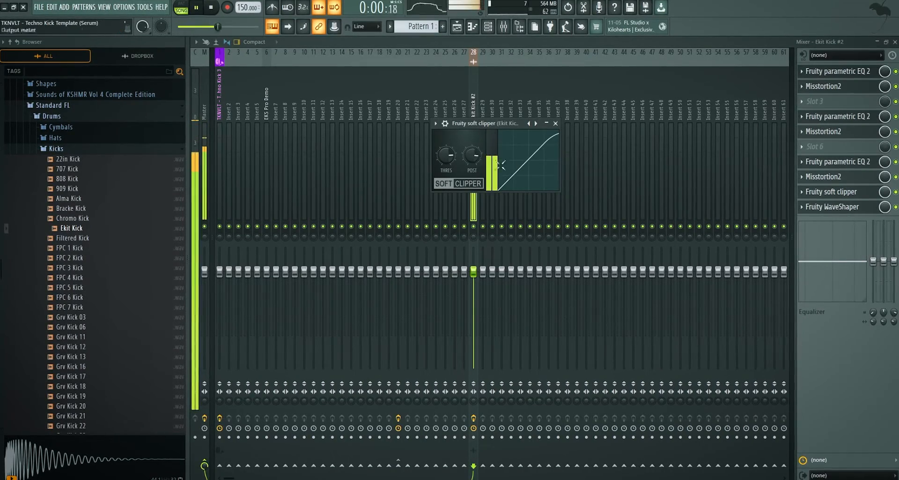
click(210, 7)
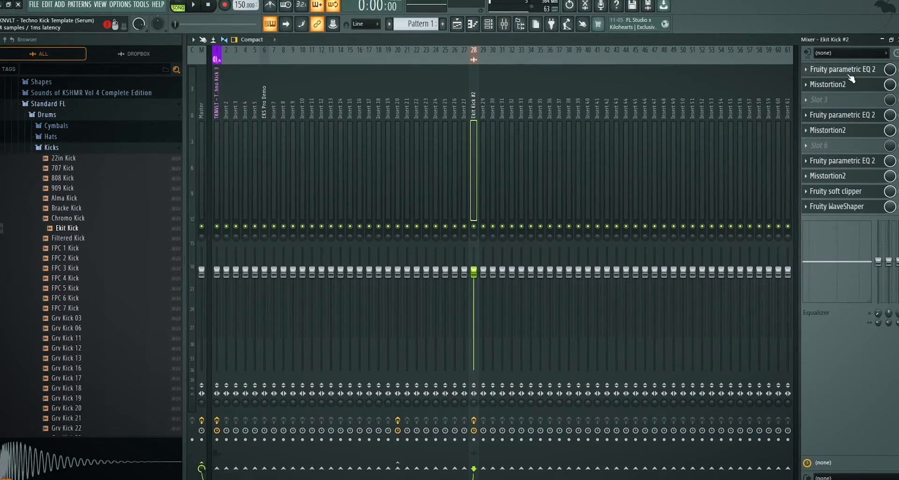
Step: Open the kick's parametric EQs and raise the band 3 peak around 570 Hz
click(843, 69)
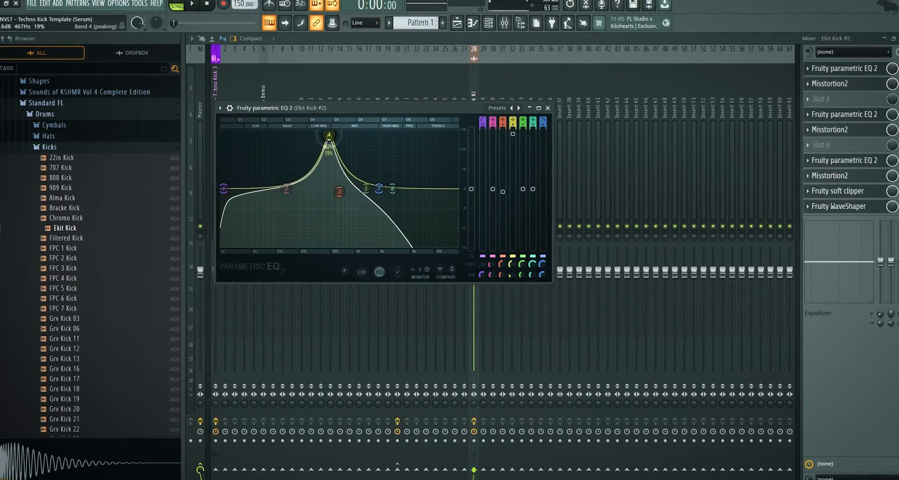
click(231, 8)
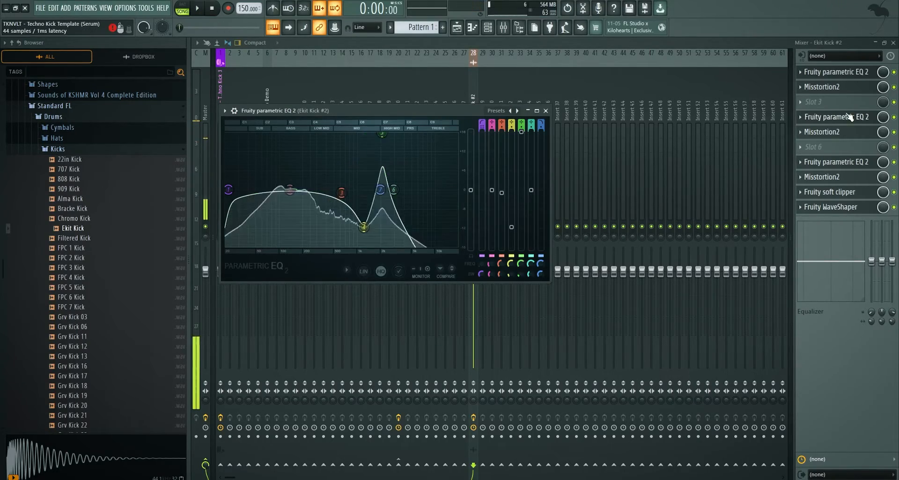
click(196, 8)
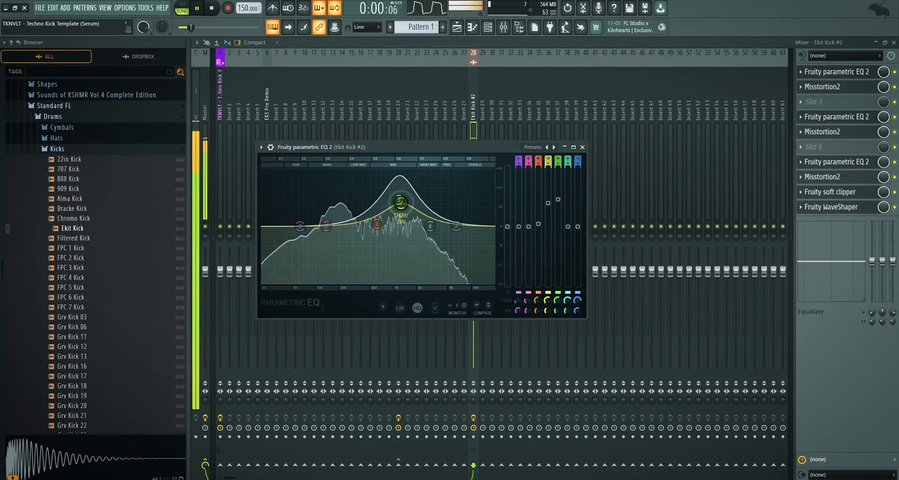
click(582, 147)
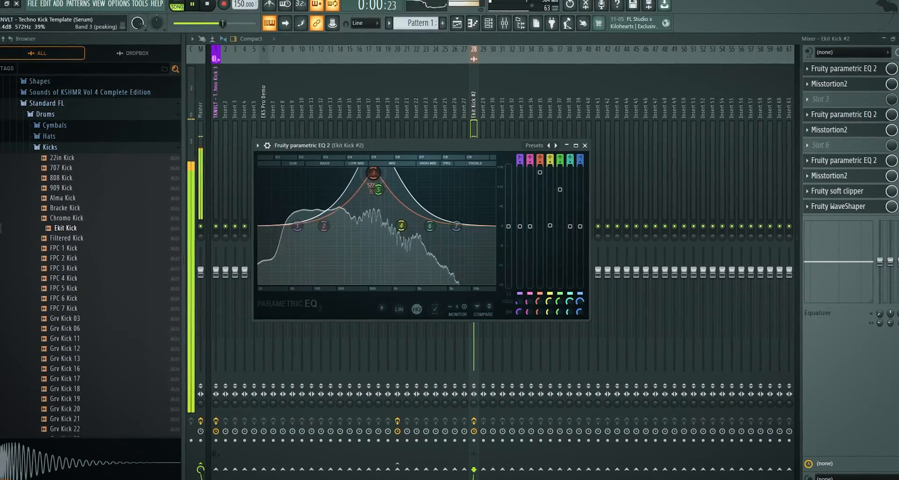
drag(372, 172, 374, 185)
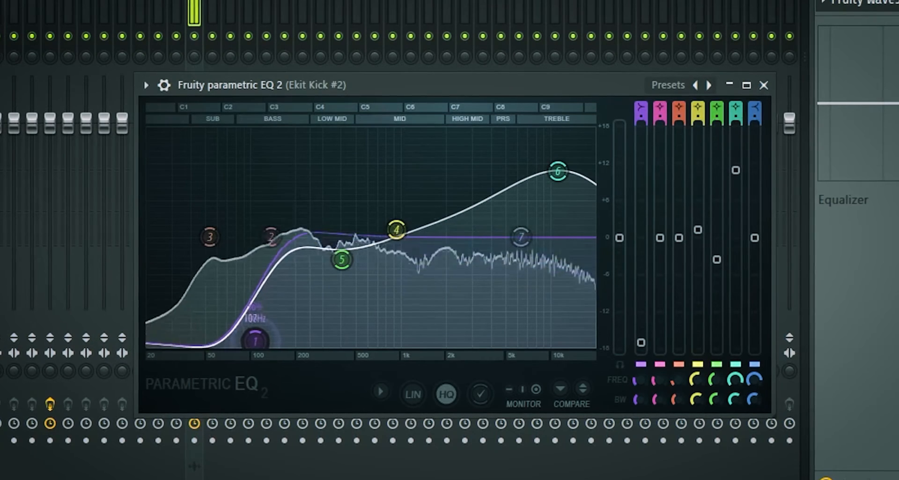
Step: Move band 1 near 100 Hz, boost the sub at 51 Hz, and set the low shelf to about -1 dB
drag(210, 236, 205, 176)
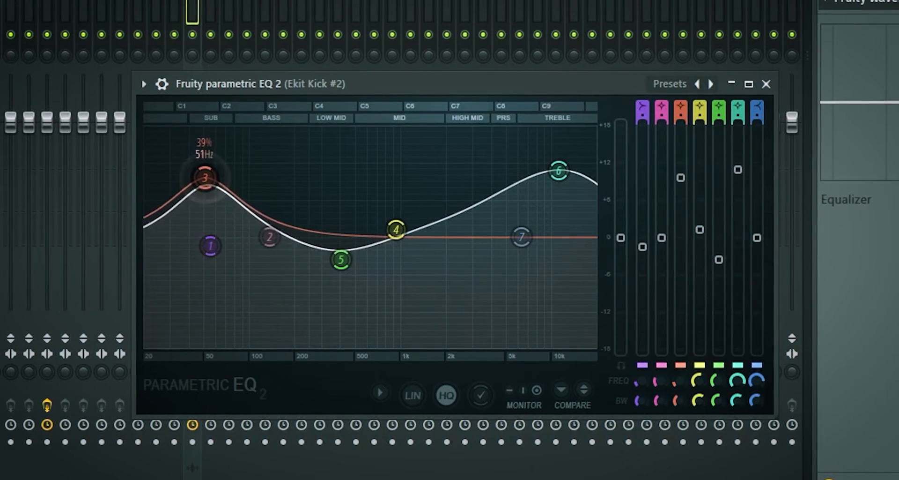
drag(205, 178, 202, 164)
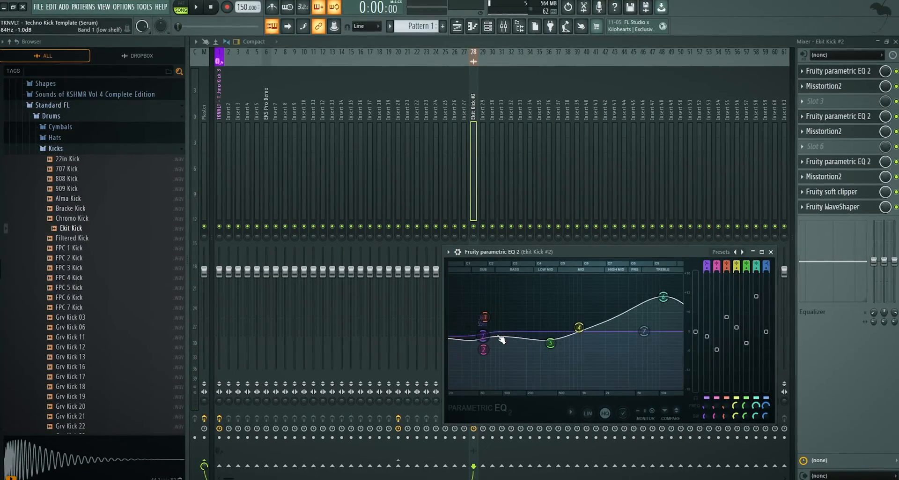
click(195, 6)
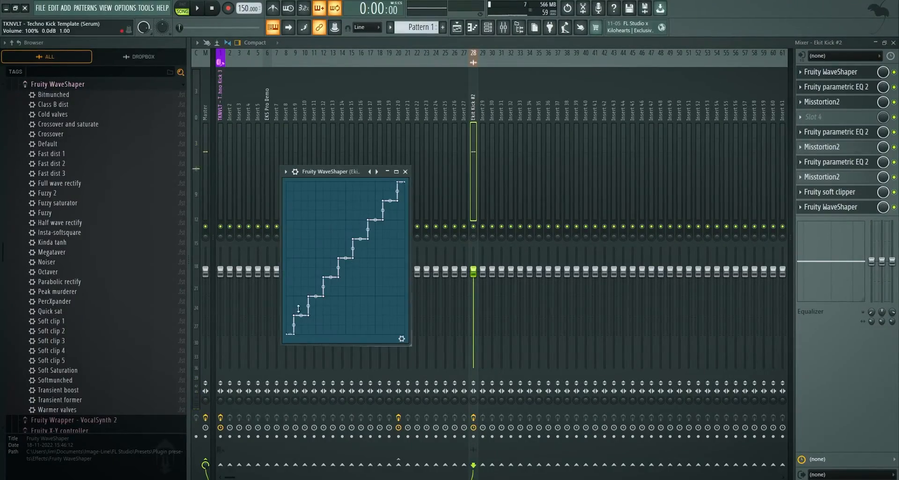
Step: Load a stepped-curve preset into the new WaveShaper and move it below the third Misstortion2
click(842, 55)
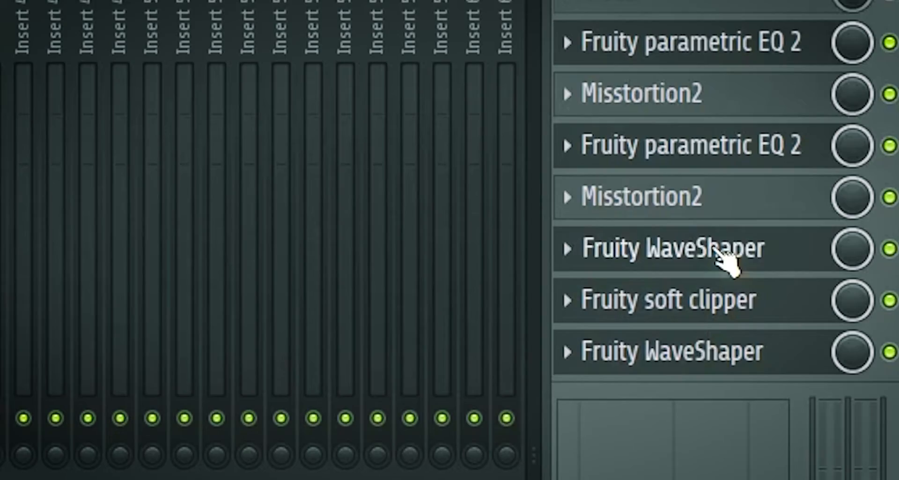
click(674, 248)
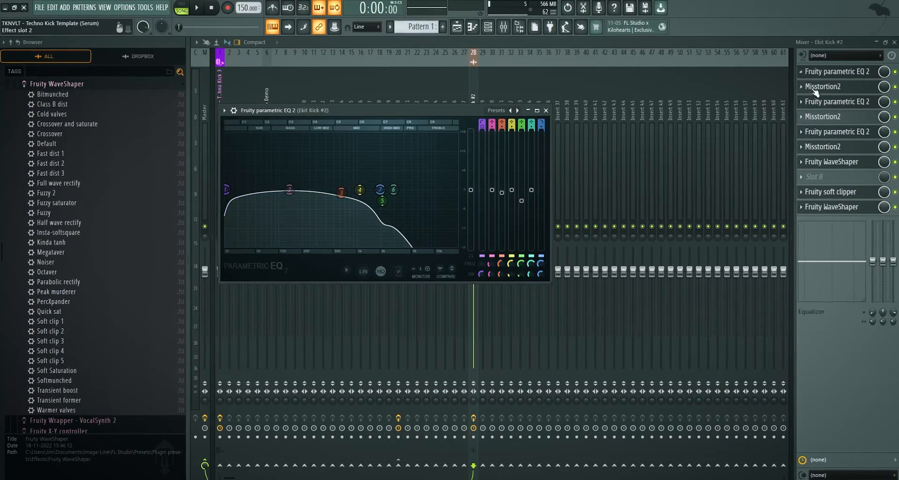
Step: Open another Parametric EQ 2 on Ekit Kick #2 and boost the high-mid band near 1.9 kHz while playing
click(545, 110)
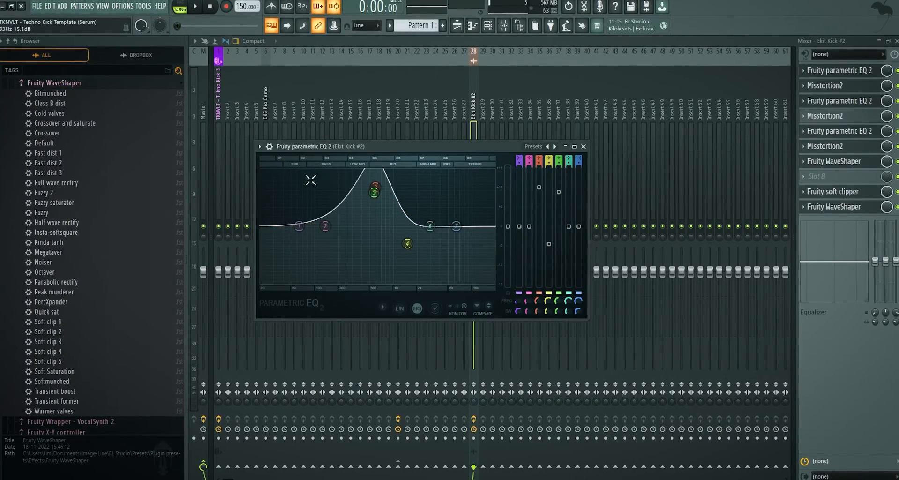
click(825, 86)
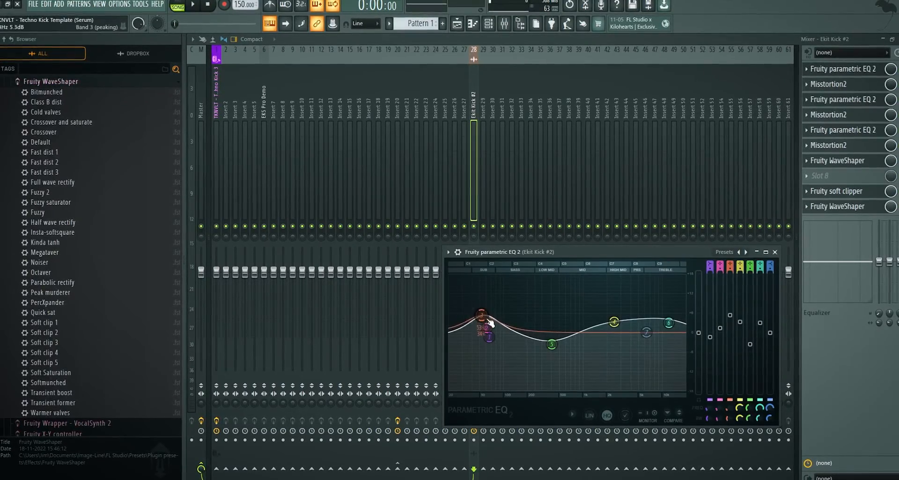
click(198, 6)
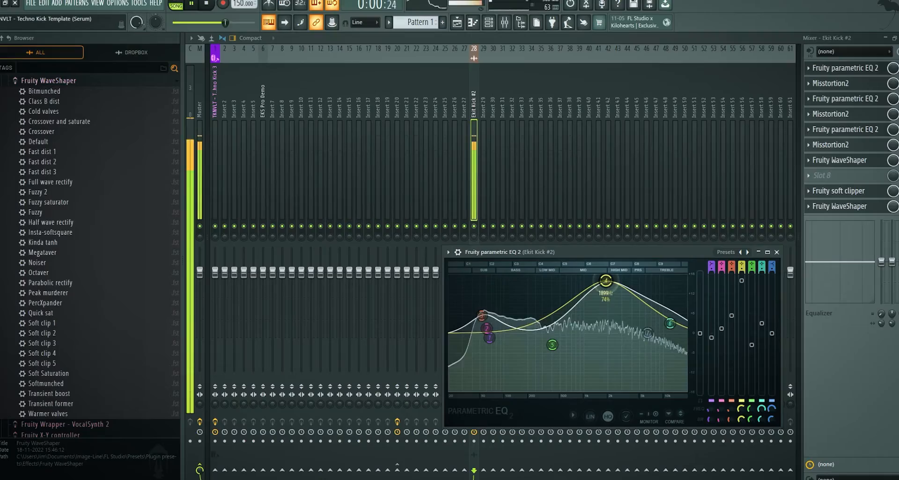
drag(606, 280, 590, 275)
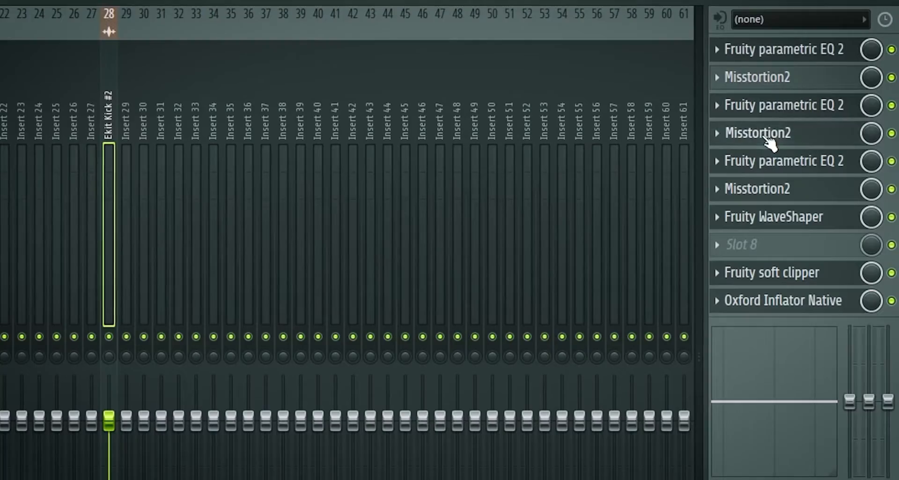
Step: Raise Misstortion2 symmetry to 74%, push it to -100%, then close the plugin
click(758, 132)
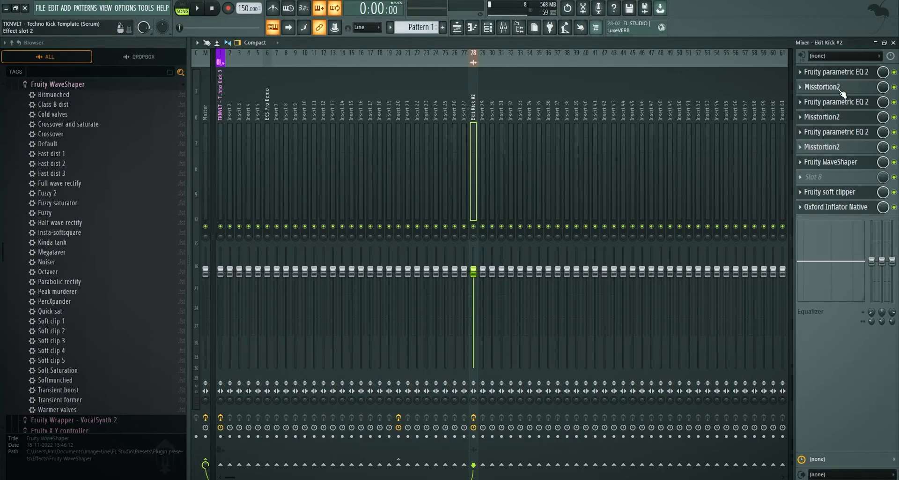
click(822, 87)
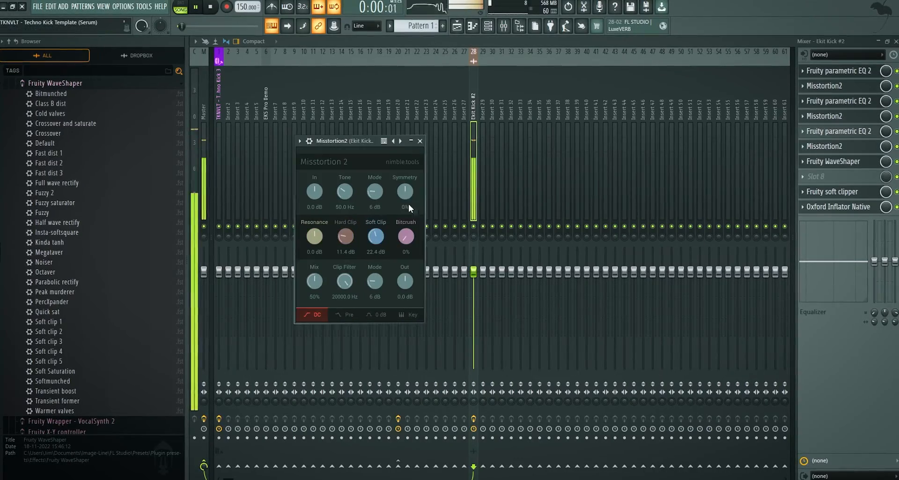
drag(405, 190, 404, 166)
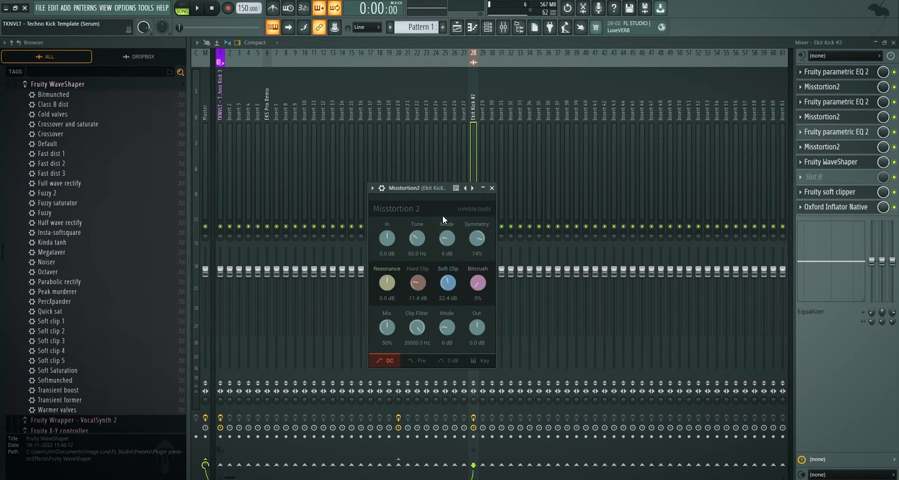
mouse_move(473, 244)
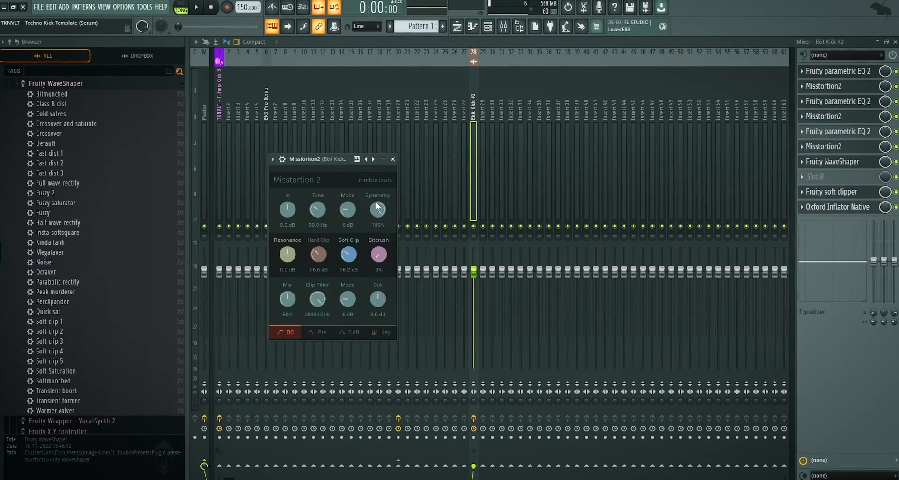
drag(304, 158, 401, 187)
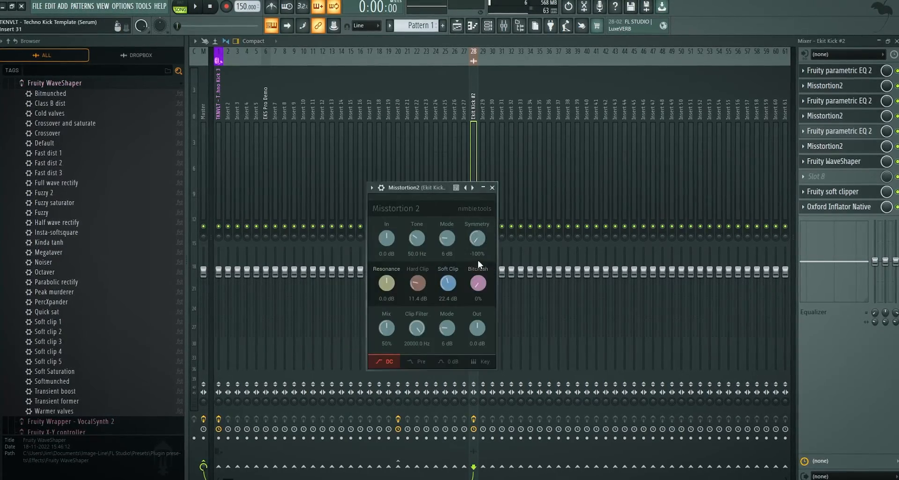
click(491, 187)
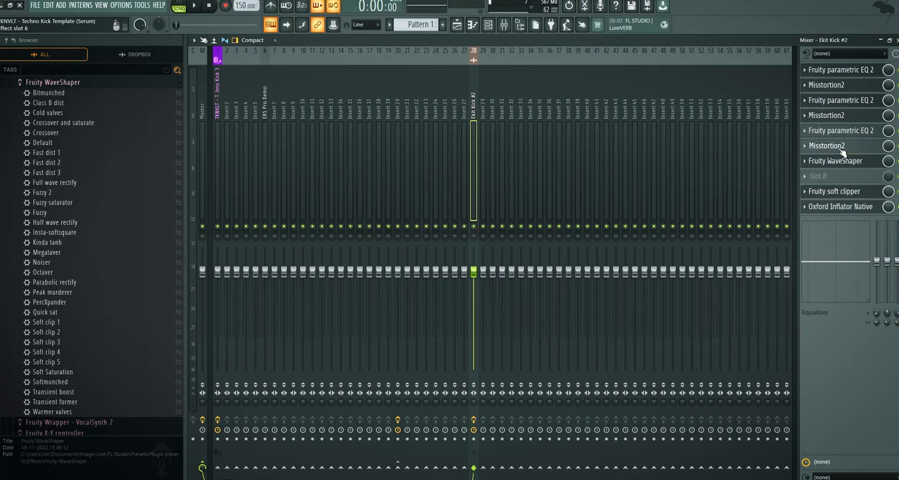
click(828, 145)
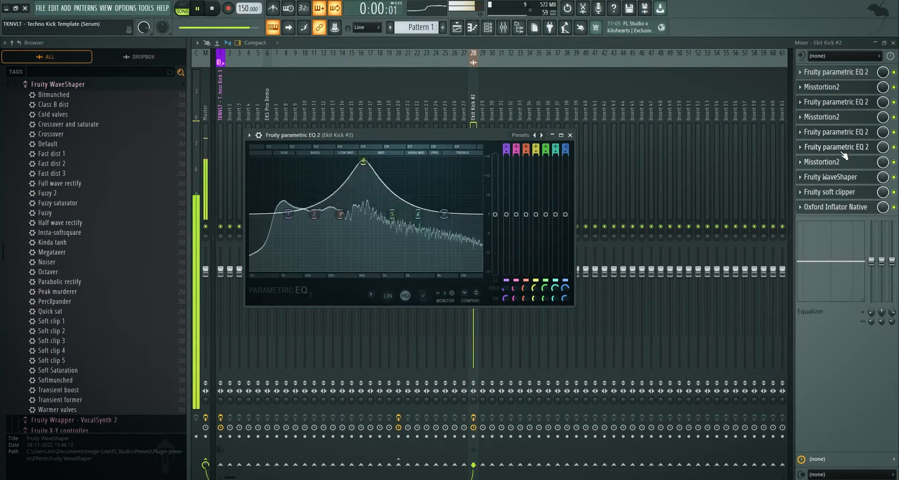
Step: Create a playlist automation clip for the new EQ's band 4 level
right_click(837, 146)
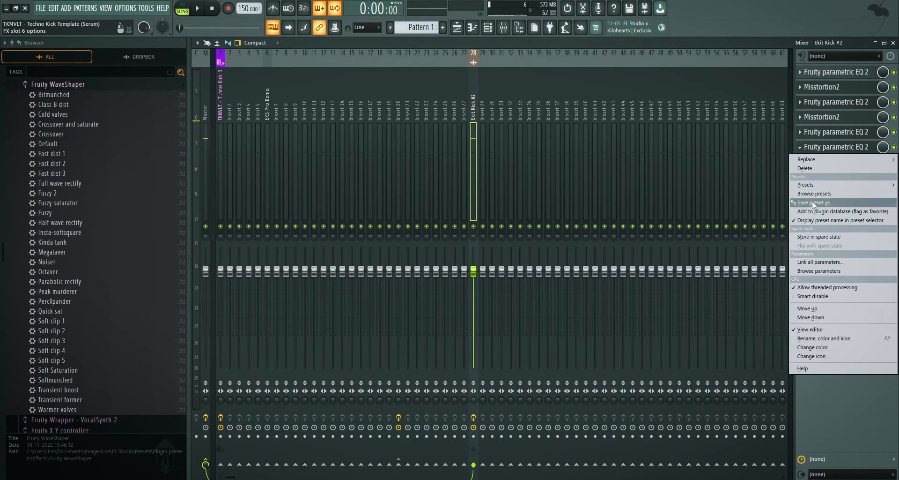
click(826, 338)
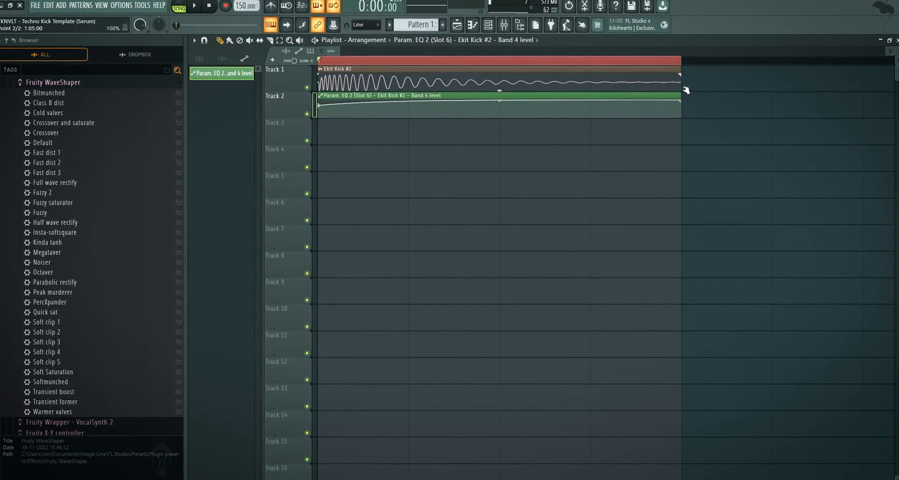
click(193, 6)
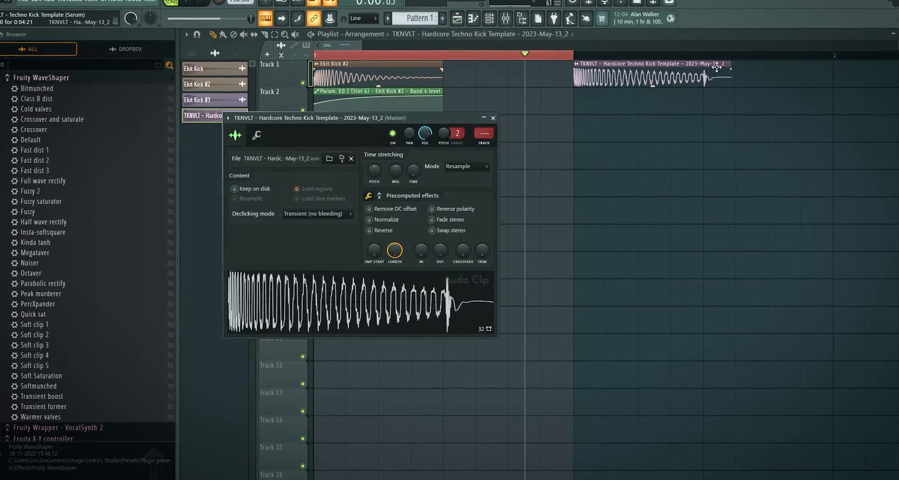
Step: Close the rendered clip's settings and move the kick audio to the song start
click(493, 117)
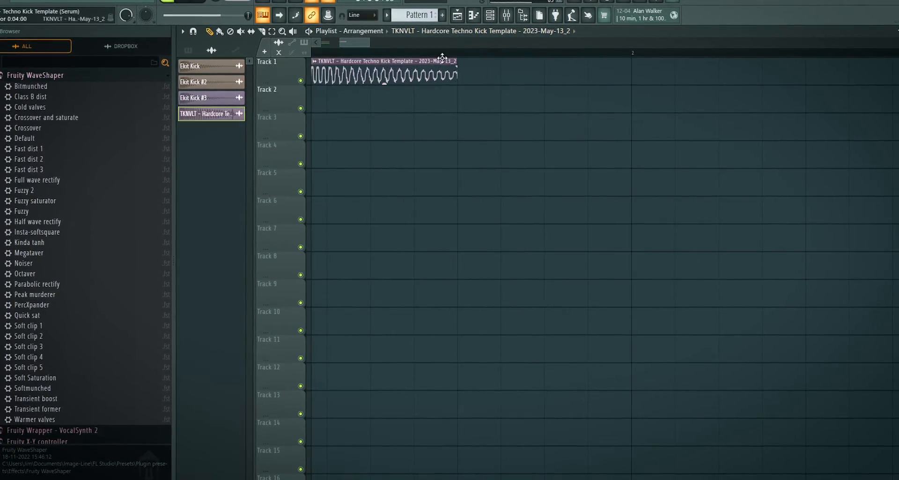
drag(384, 73, 459, 73)
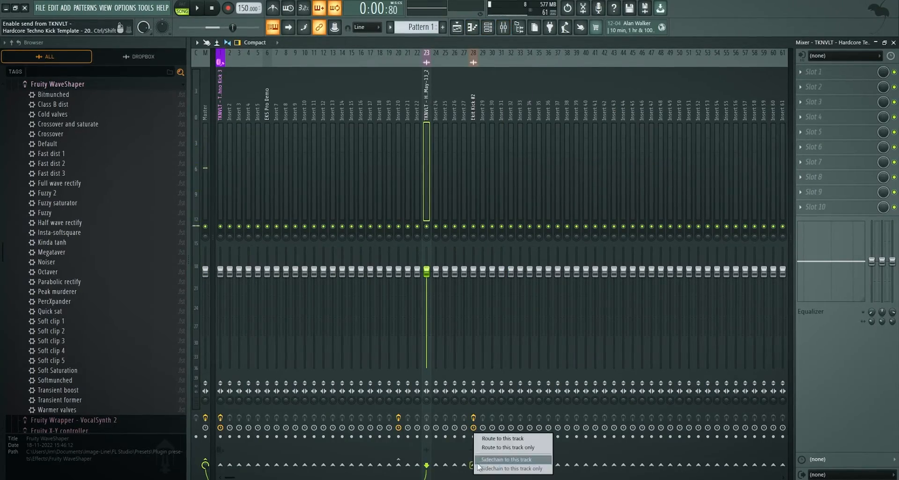
Step: On insert 23, sweep the EQ's band 4 to about 800 Hz, minimize upper bands, then reopen to check
click(503, 458)
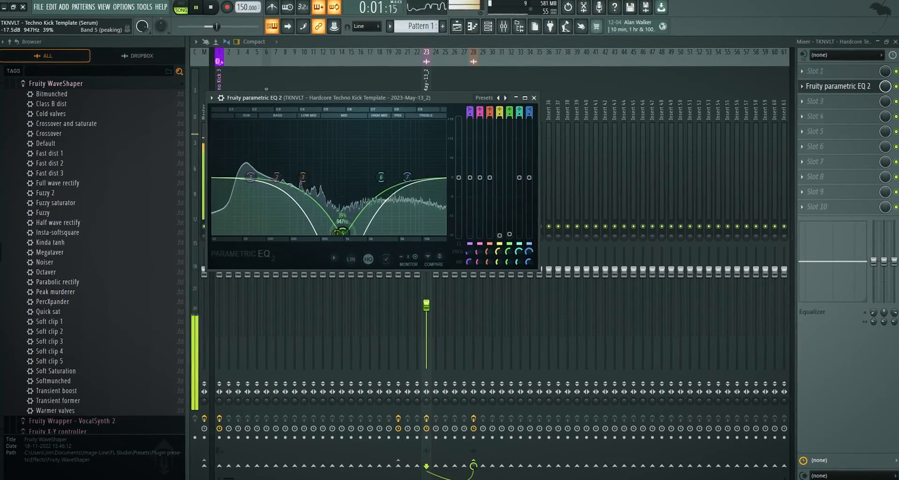
click(533, 97)
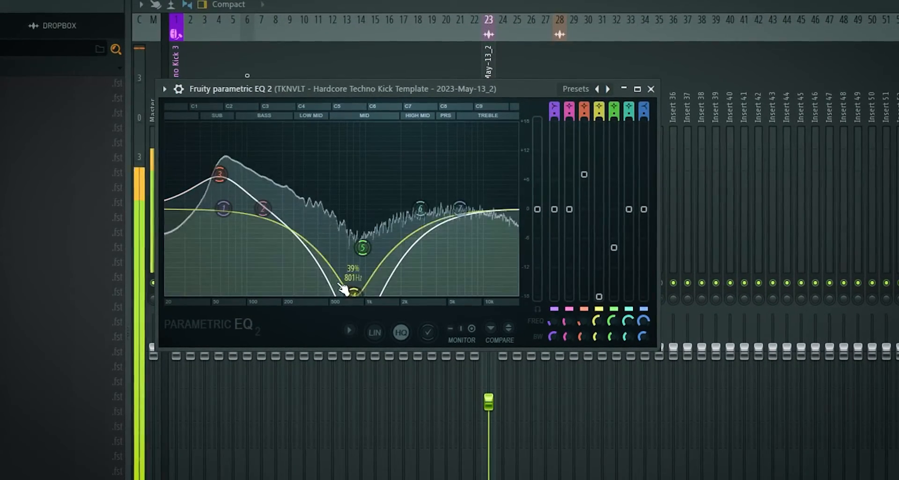
drag(361, 292, 419, 293)
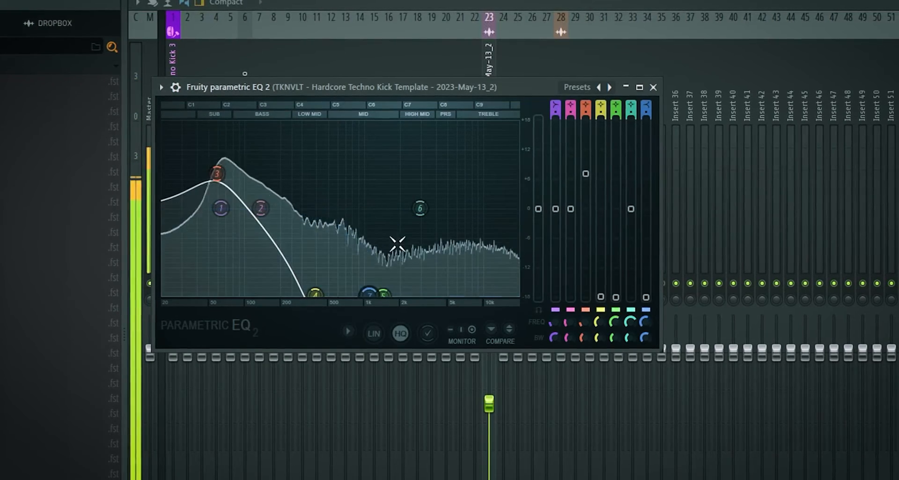
drag(420, 207, 324, 133)
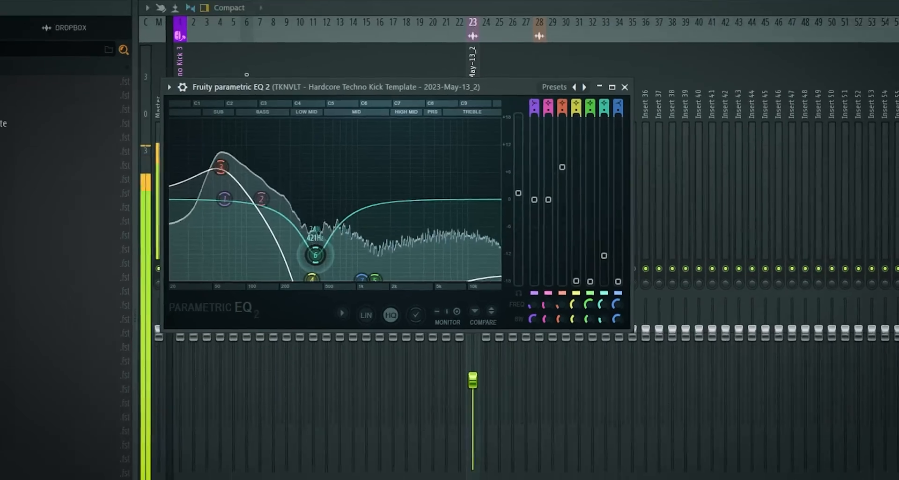
click(624, 87)
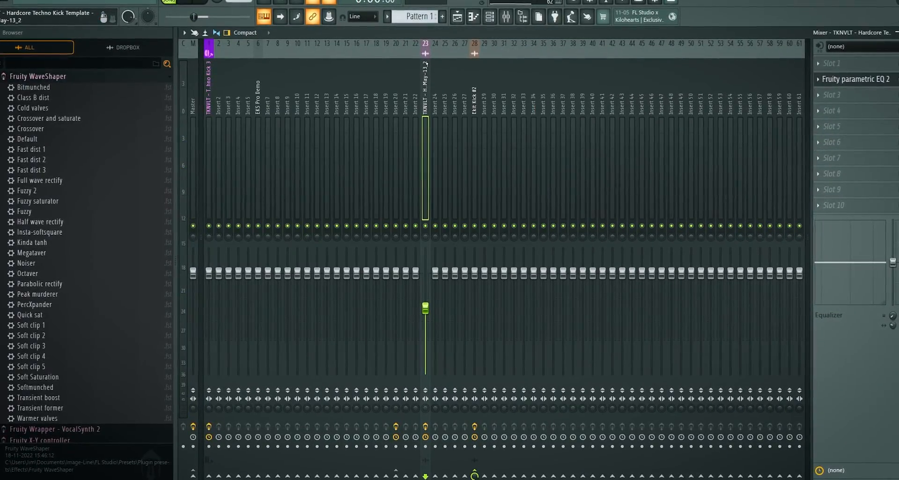
click(856, 78)
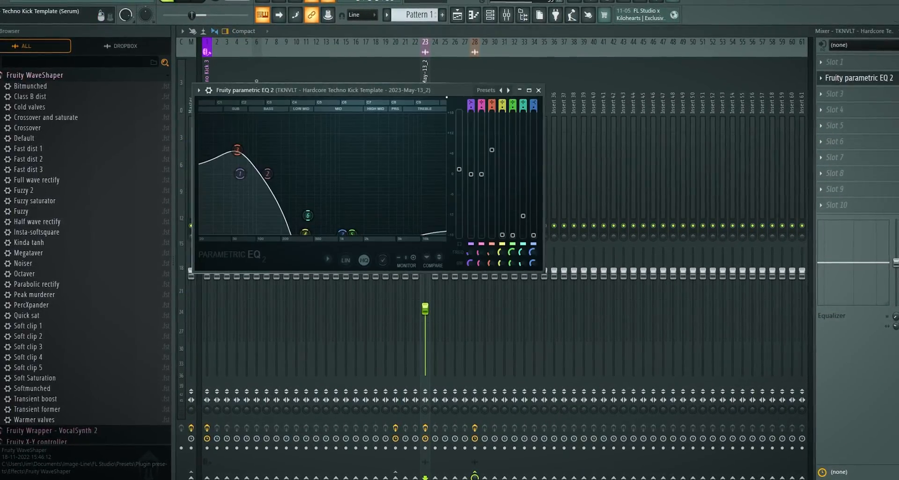